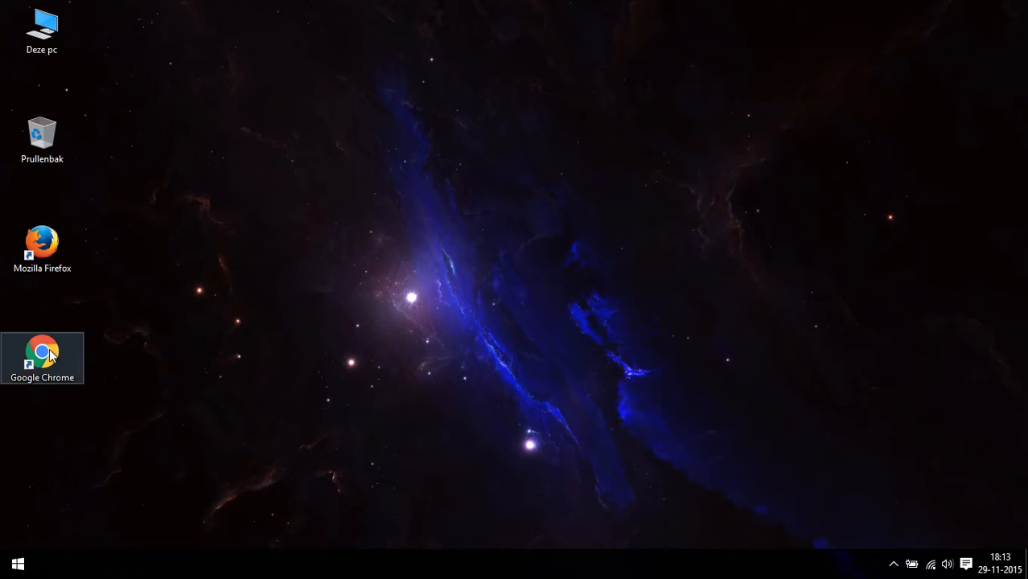
Open Google Chrome and the Deze pc File Explorer window from the desktop icons.
double_click(42, 357)
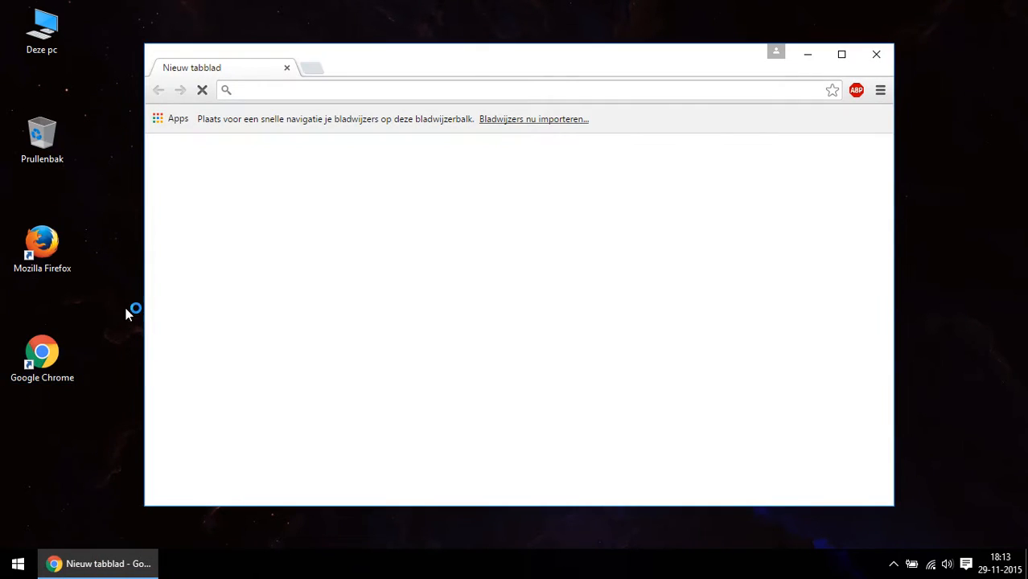
double_click(42, 32)
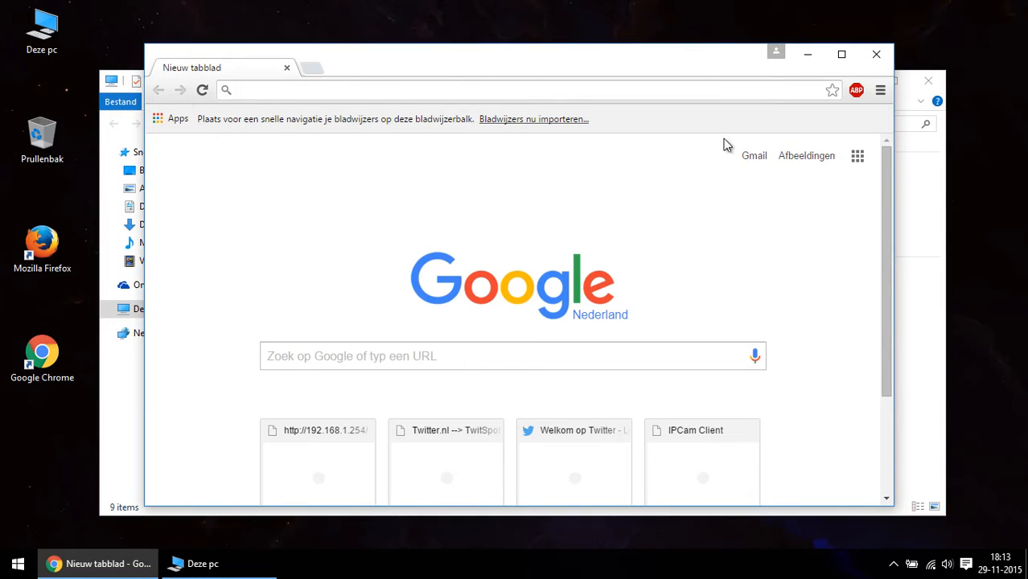
click(202, 563)
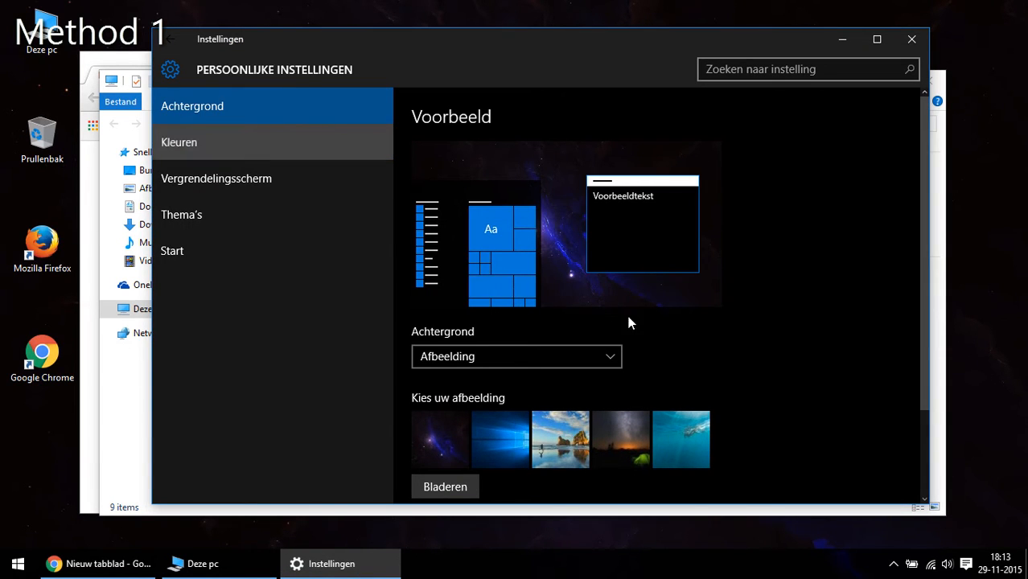
In Kleuren, turn on 'Kleur op de taakbalk, op de titelbalk' and bring Deze pc forward.
click(179, 142)
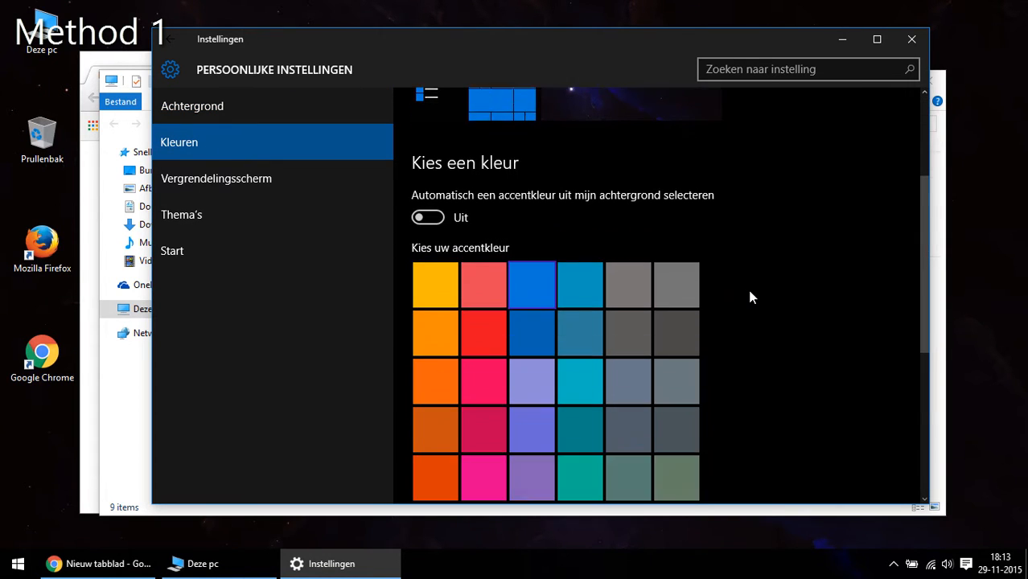
scroll(down, 3)
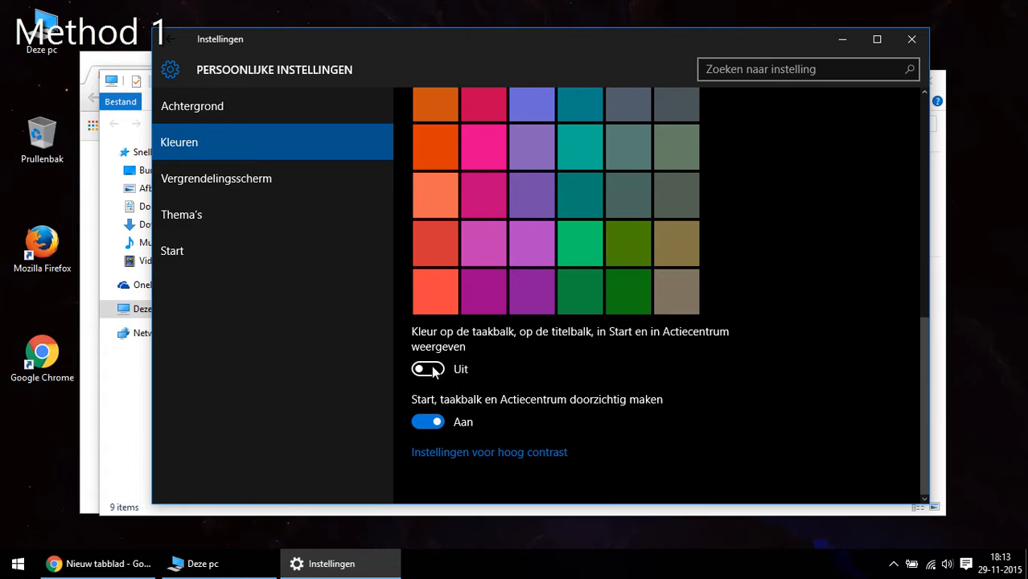
click(427, 369)
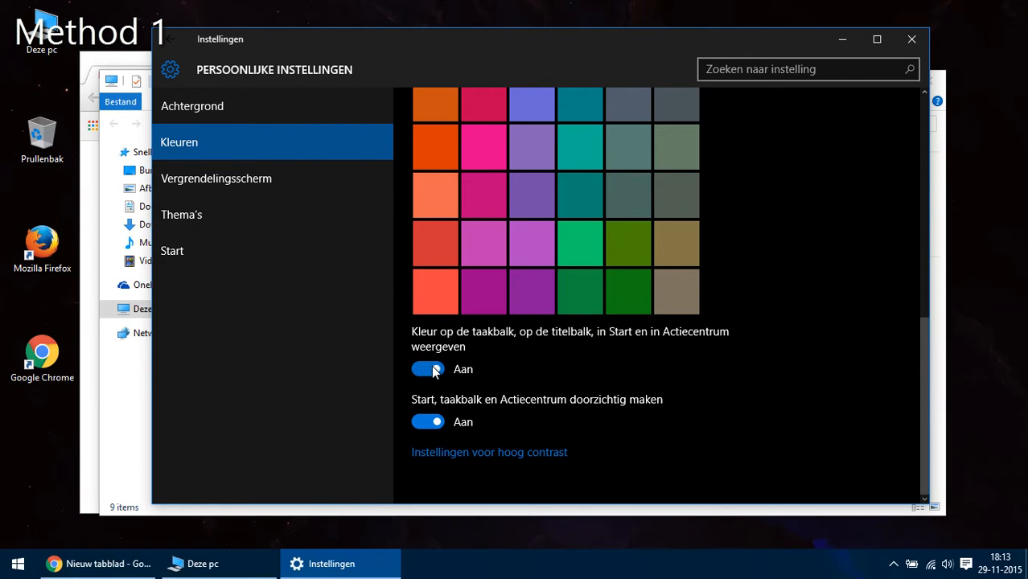
click(428, 369)
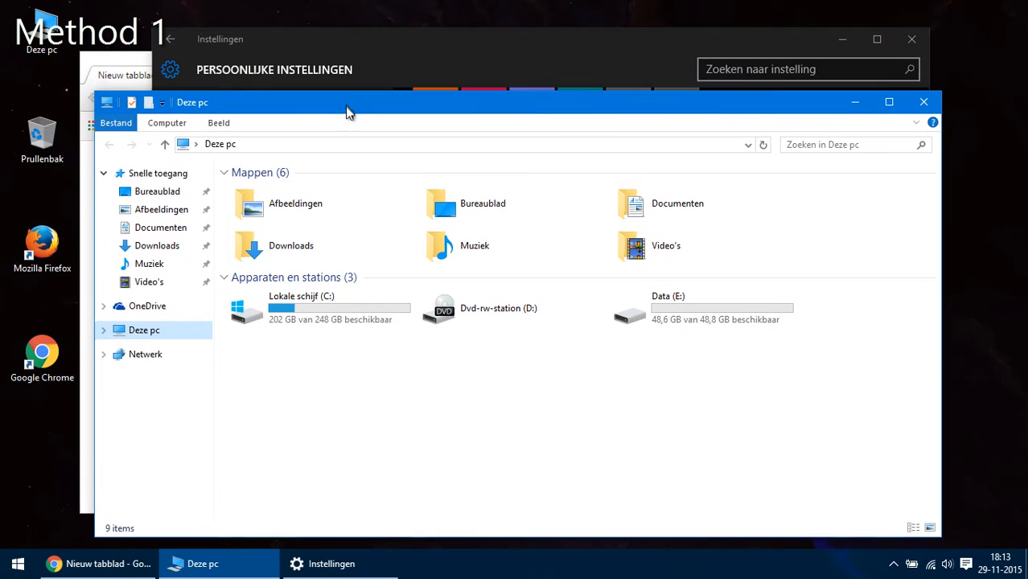
Pick the dark gray accent colour and turn off colour on taskbar and title bars.
click(96, 564)
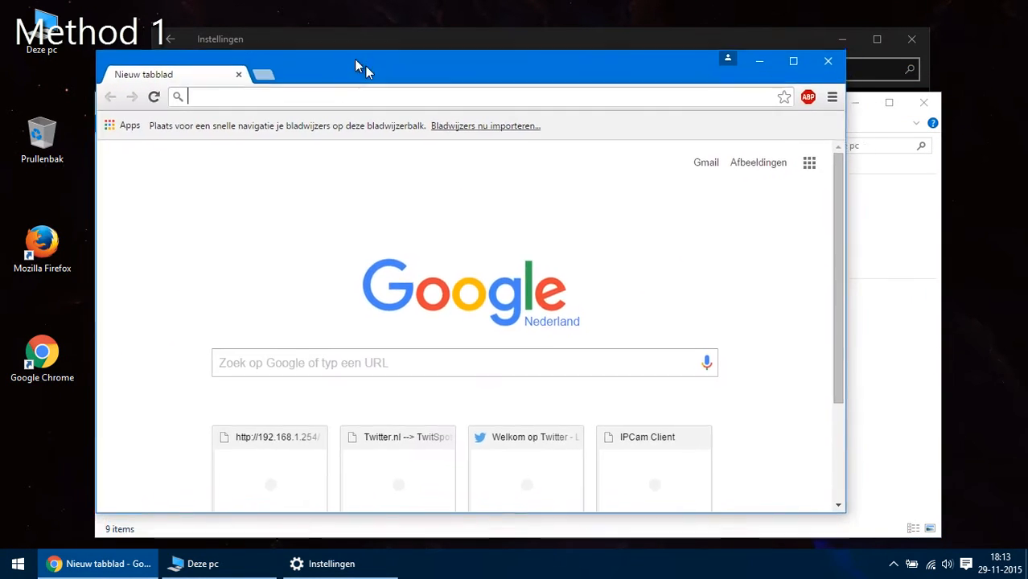
click(17, 563)
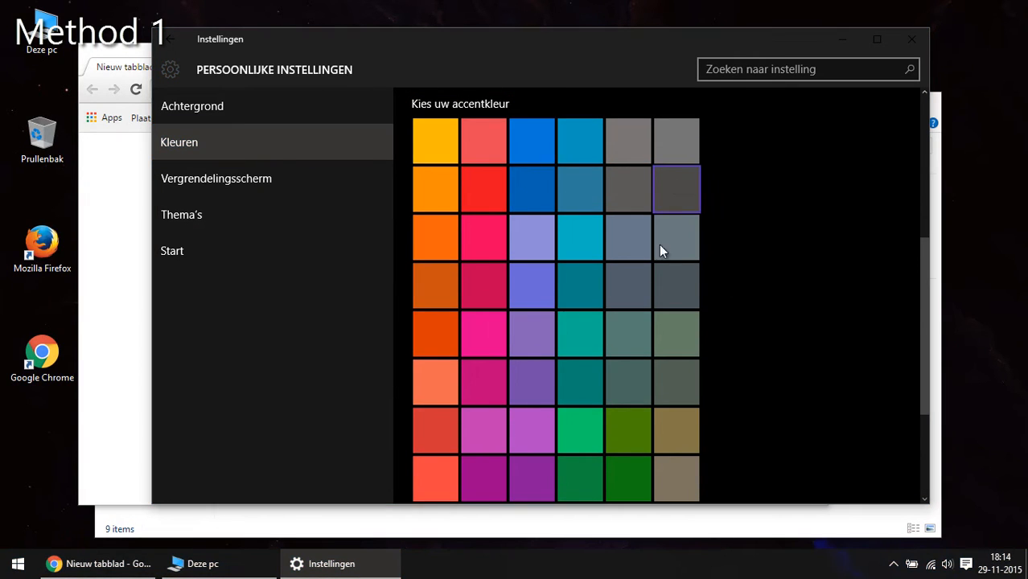
scroll(down, 3)
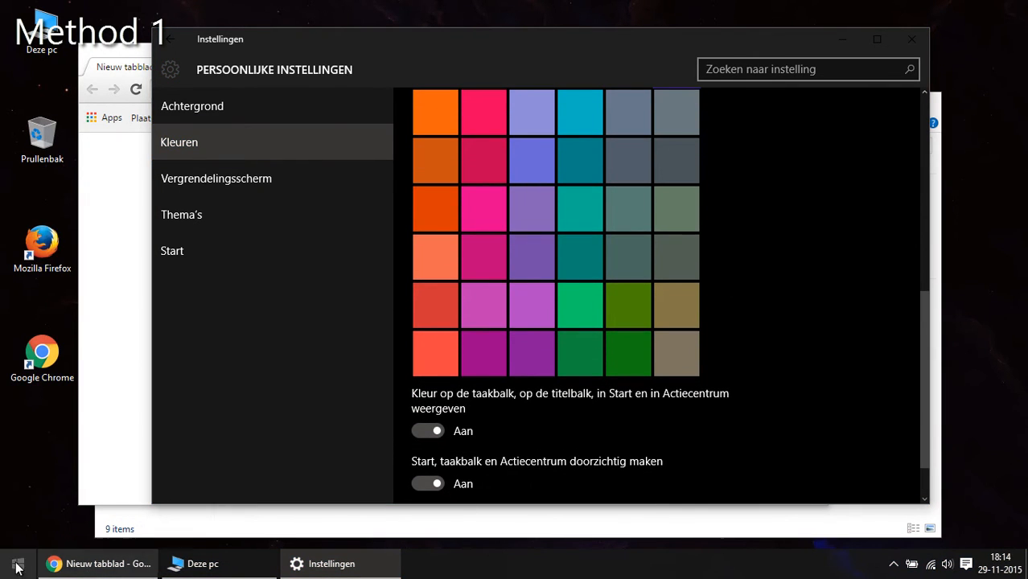
click(18, 563)
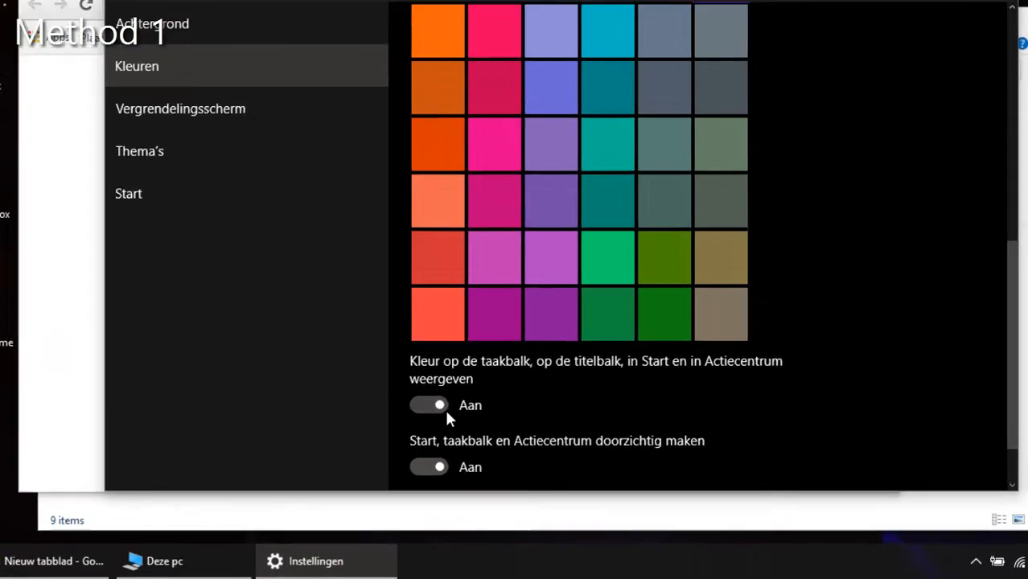
click(429, 405)
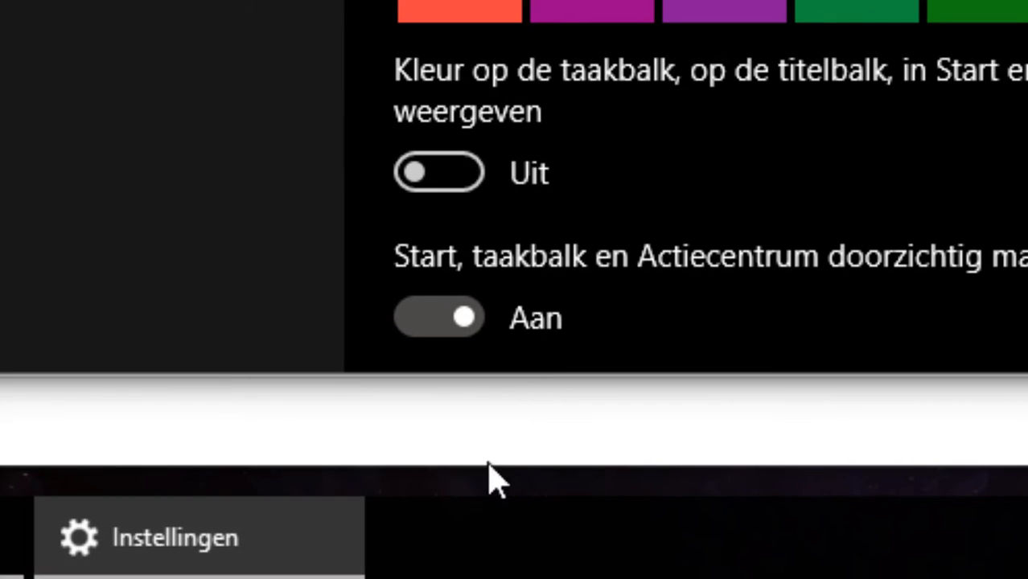
click(18, 563)
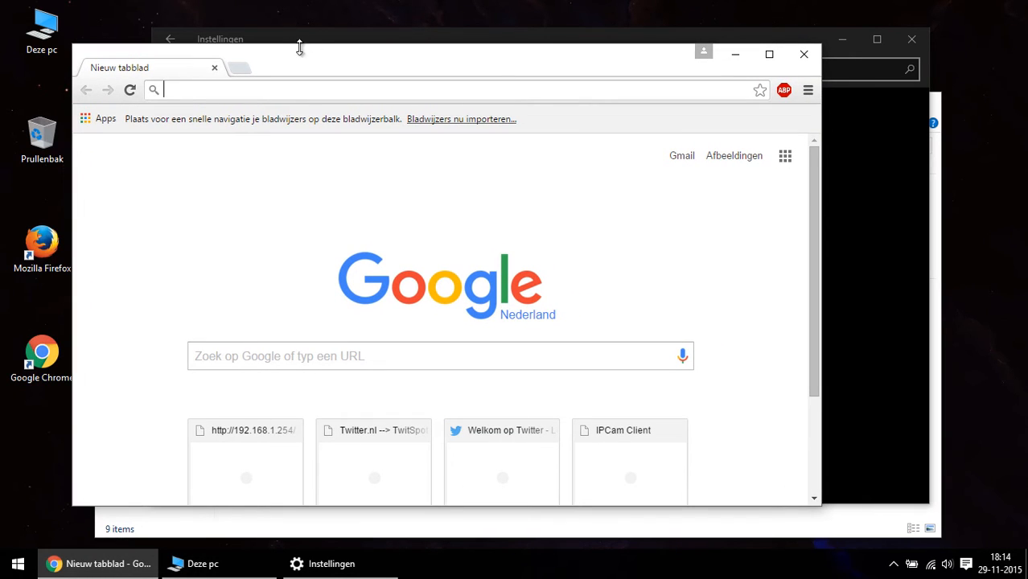
mouse_move(333, 171)
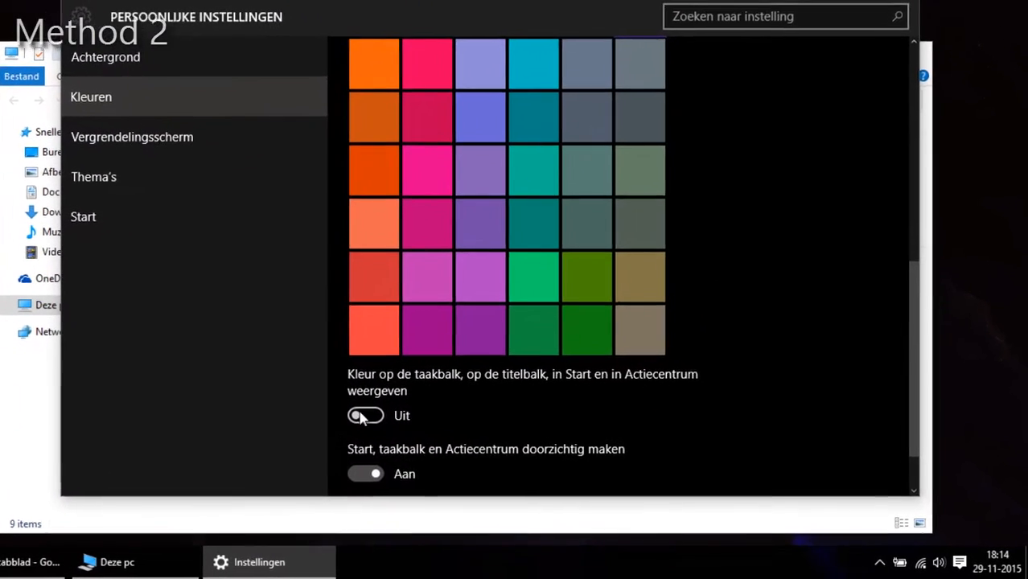
click(366, 415)
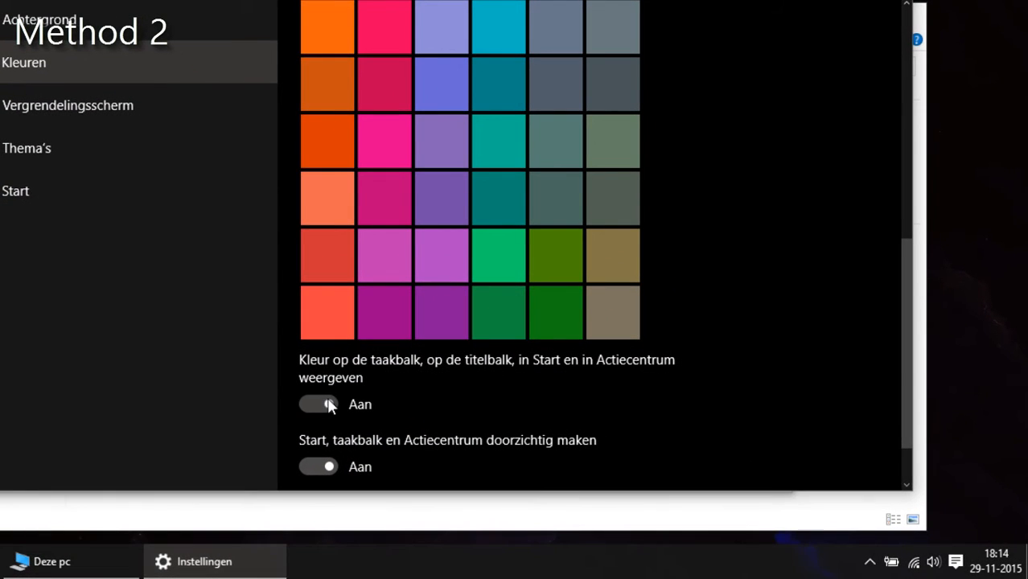
click(318, 404)
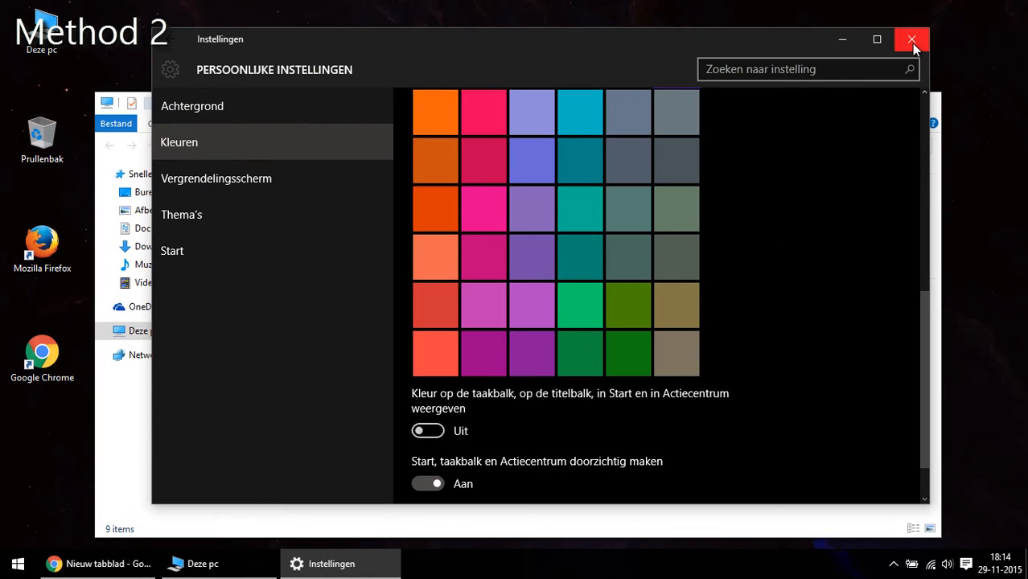
click(912, 39)
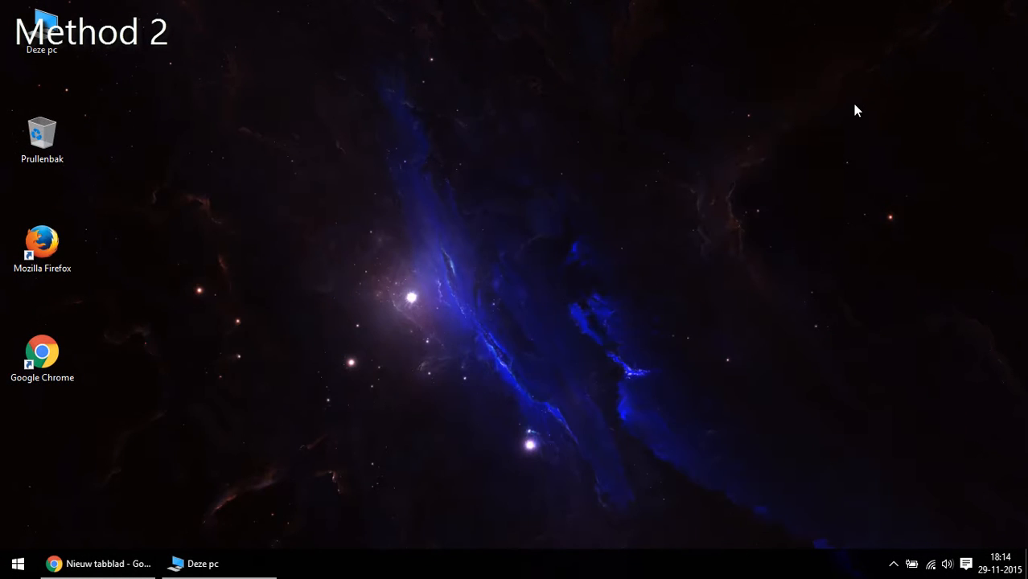
Launch regedit from Start search, approve UAC, and select ColorPrevalence in the DWM key.
click(18, 563)
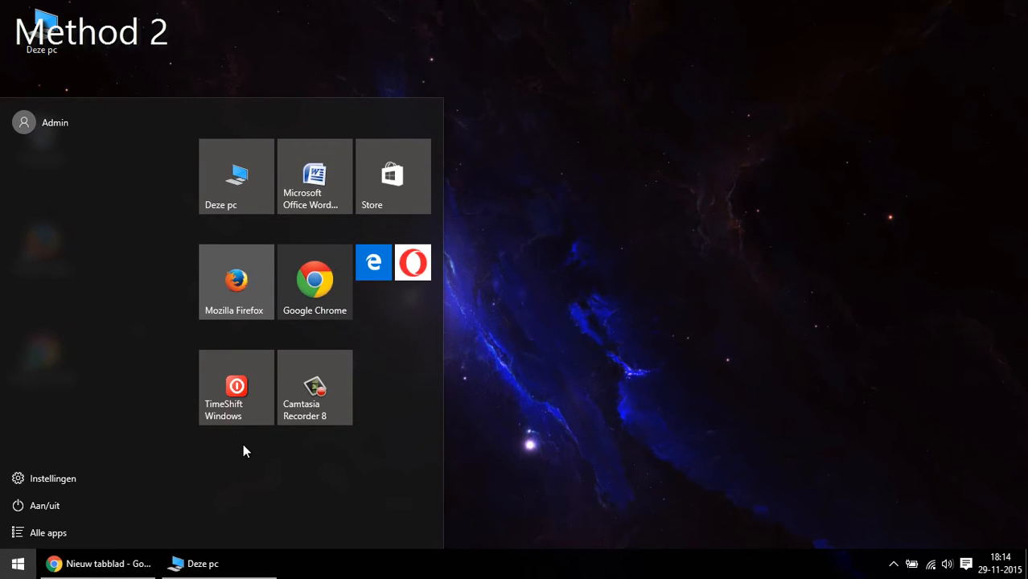
text(regedit)
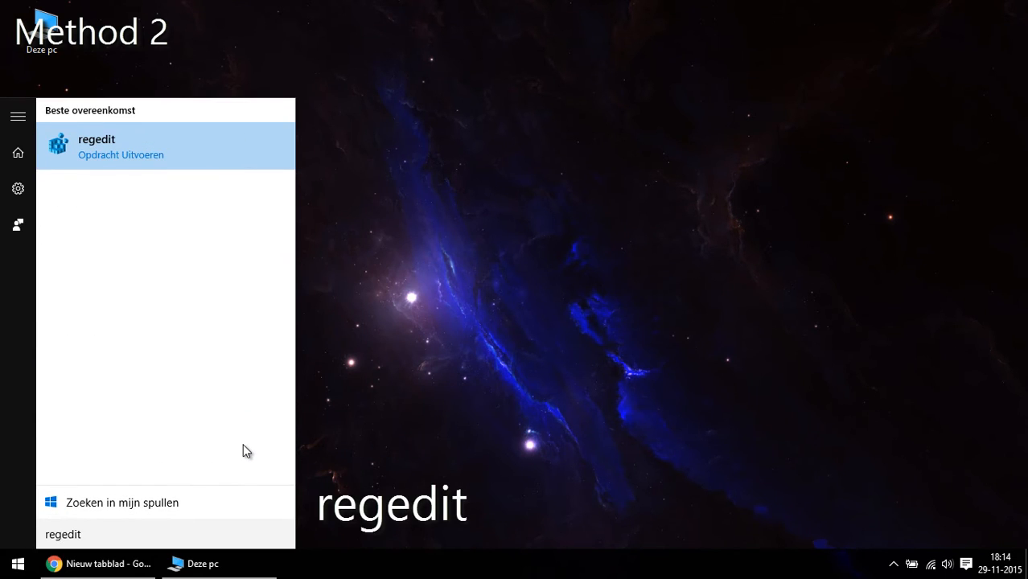
click(97, 146)
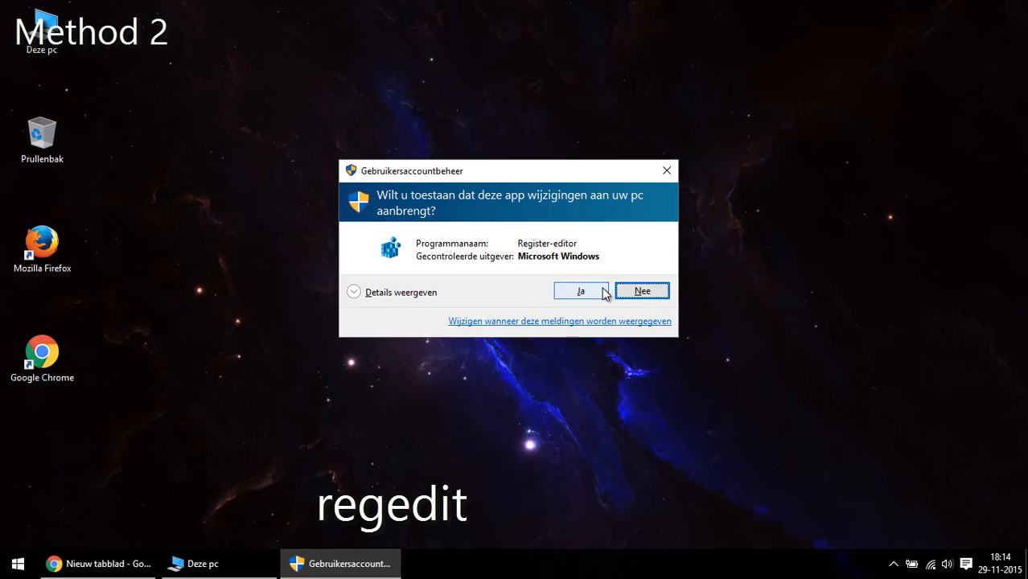
click(580, 291)
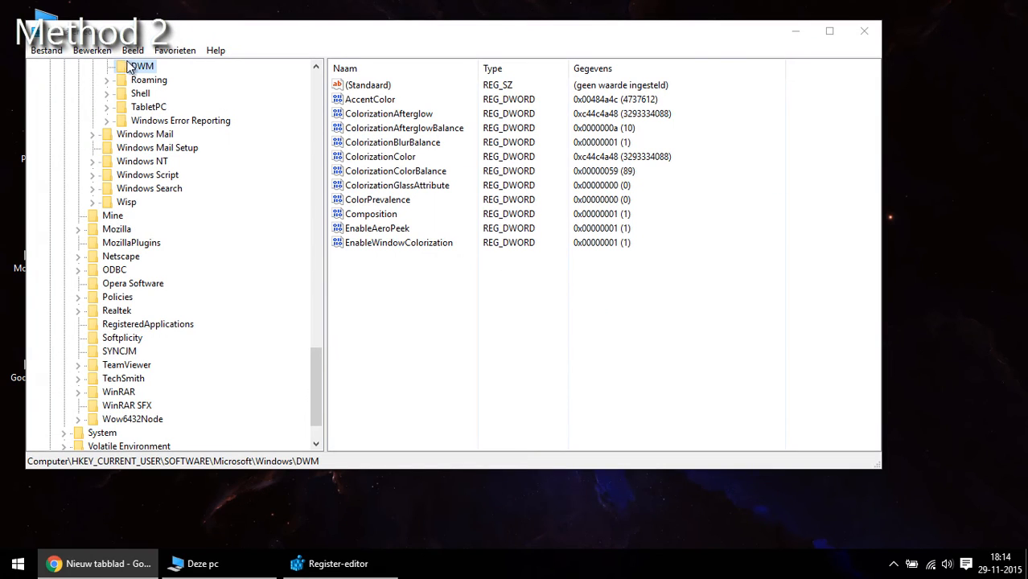
mouse_move(96, 485)
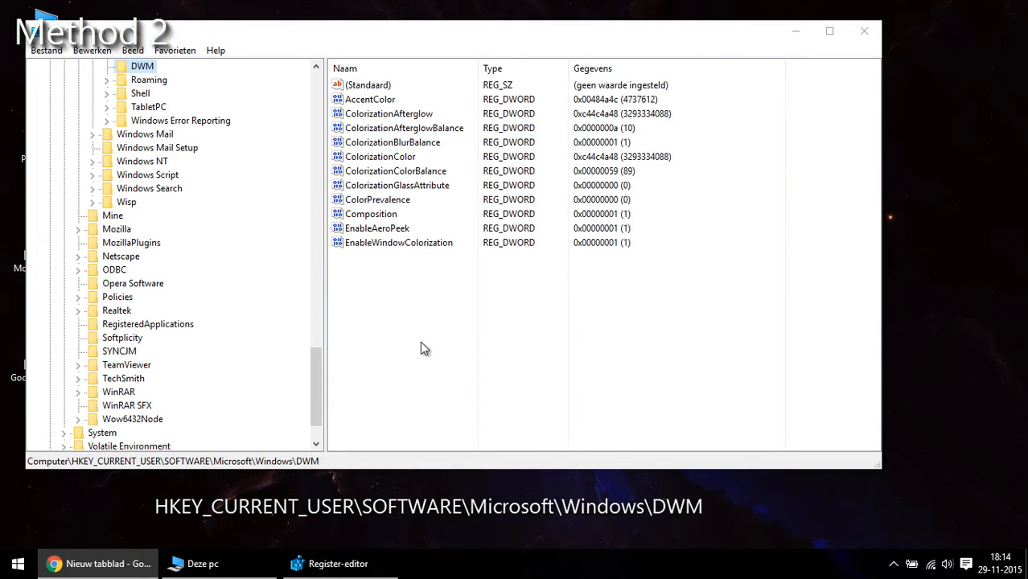
click(377, 199)
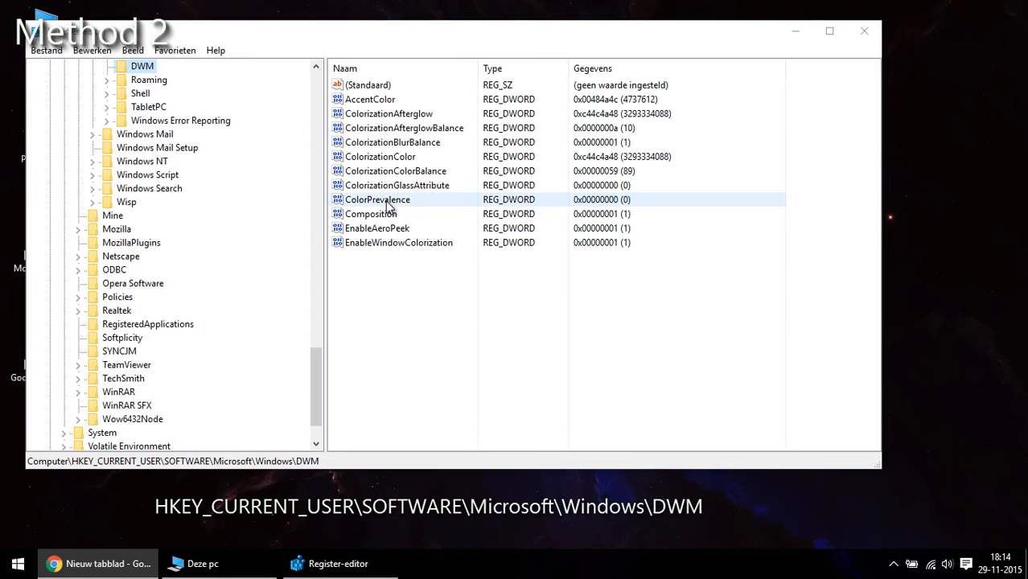
Edit the DWM ColorPrevalence DWORD, enter value data 1, and confirm with OK.
double_click(377, 199)
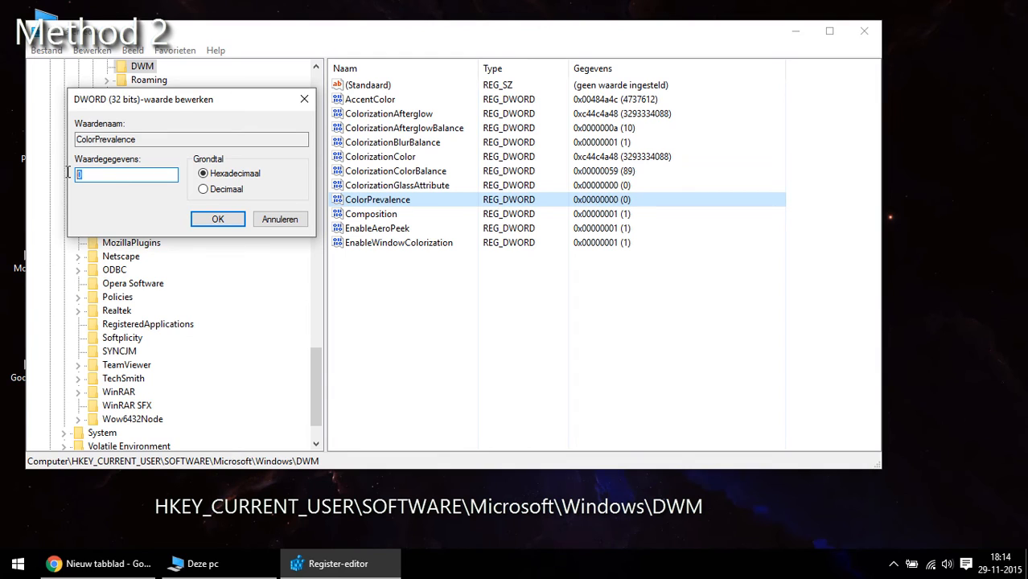
text(1)
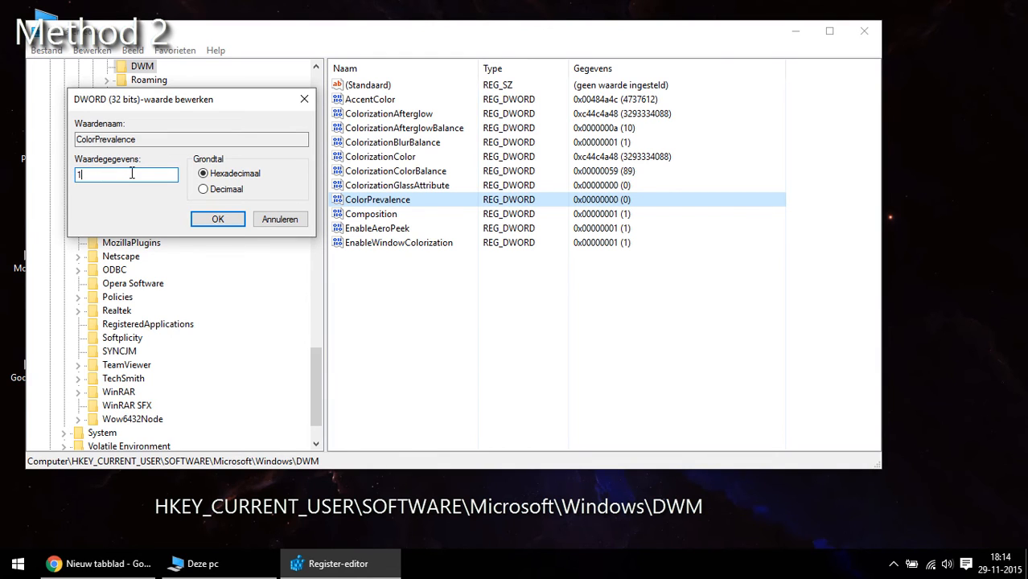
click(217, 218)
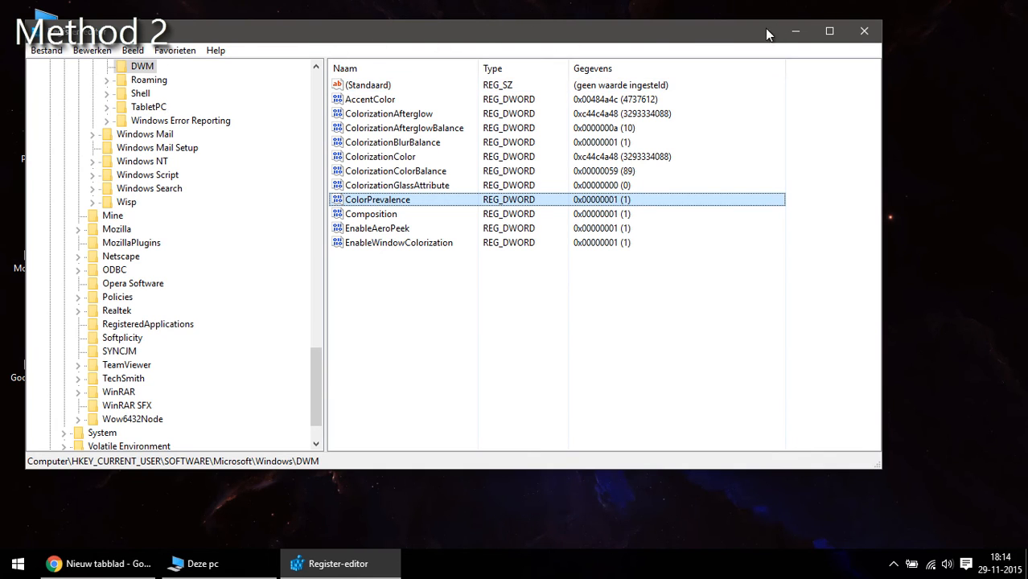
Close Registry Editor and switch between Deze pc and Chrome to compare dark-gray title bars.
click(864, 30)
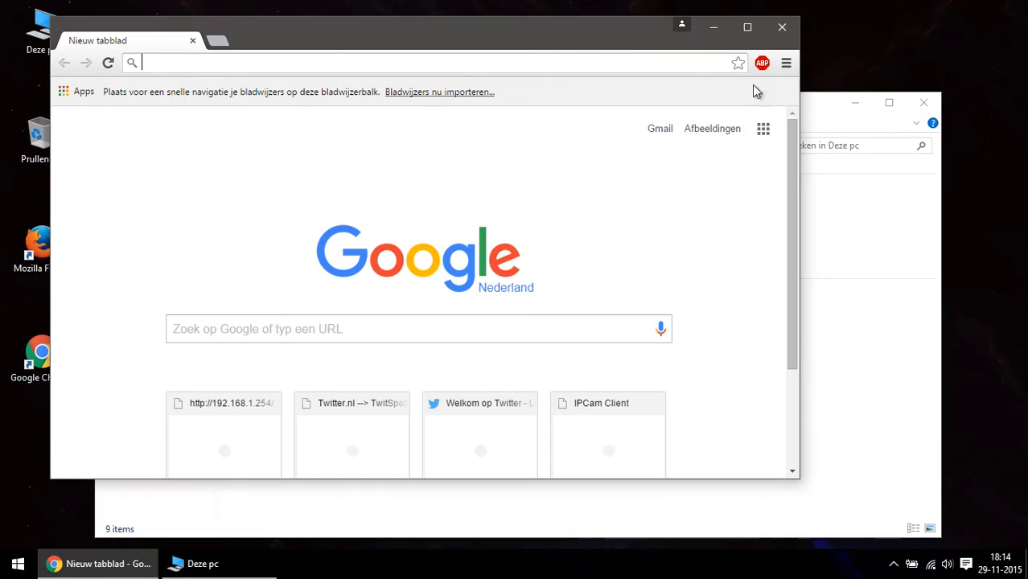
click(202, 563)
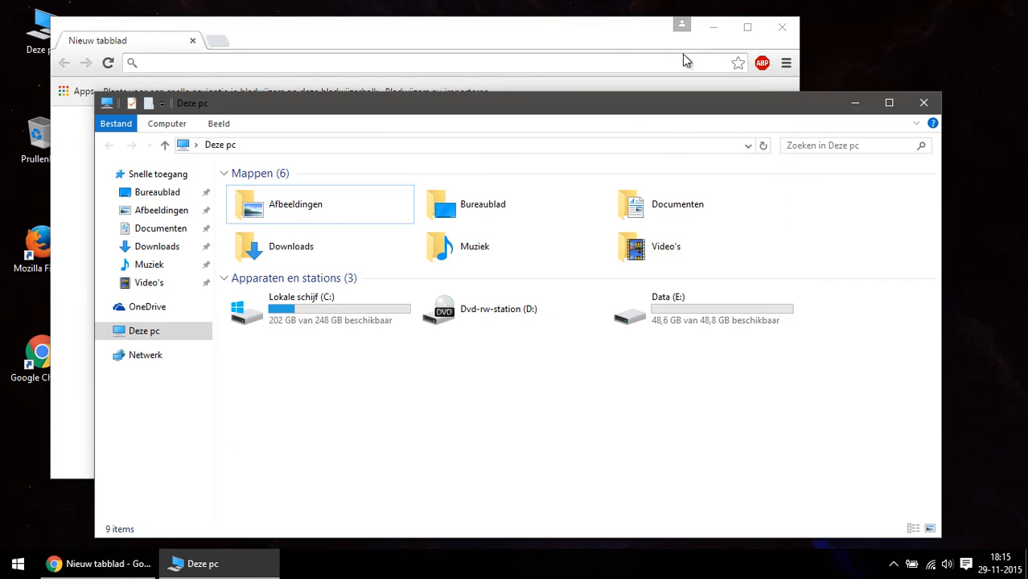
click(96, 563)
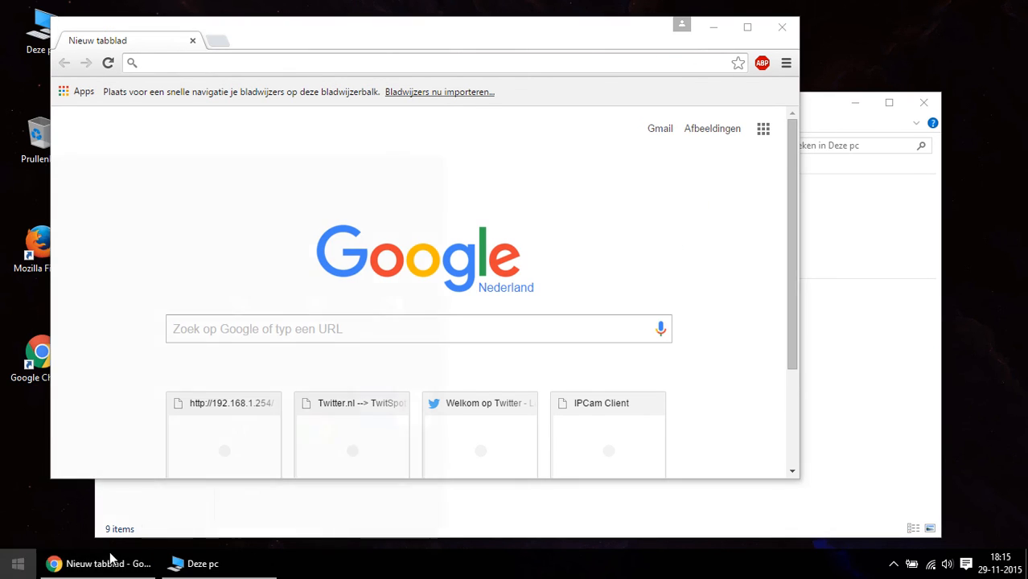
click(18, 563)
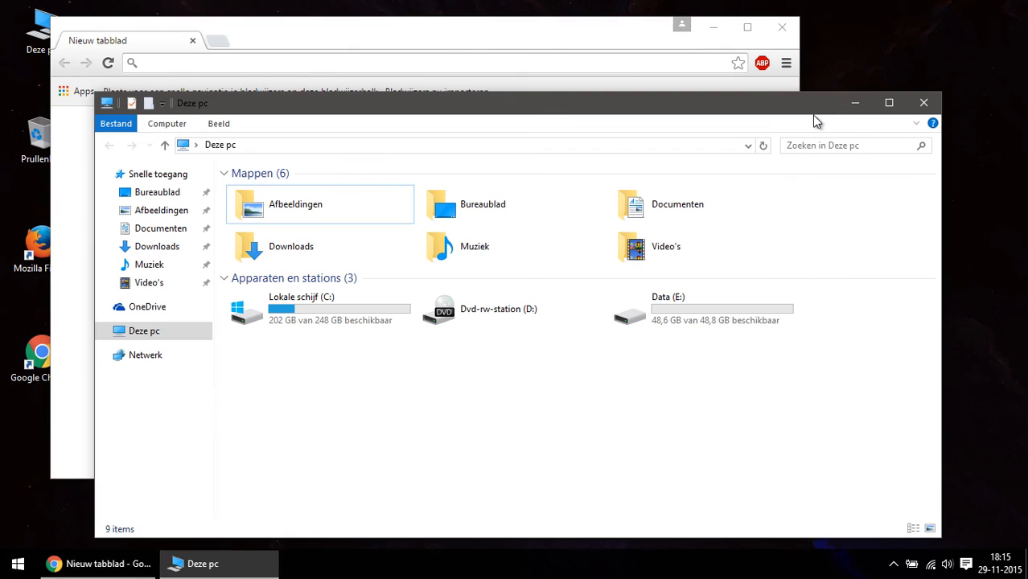
mouse_move(555, 517)
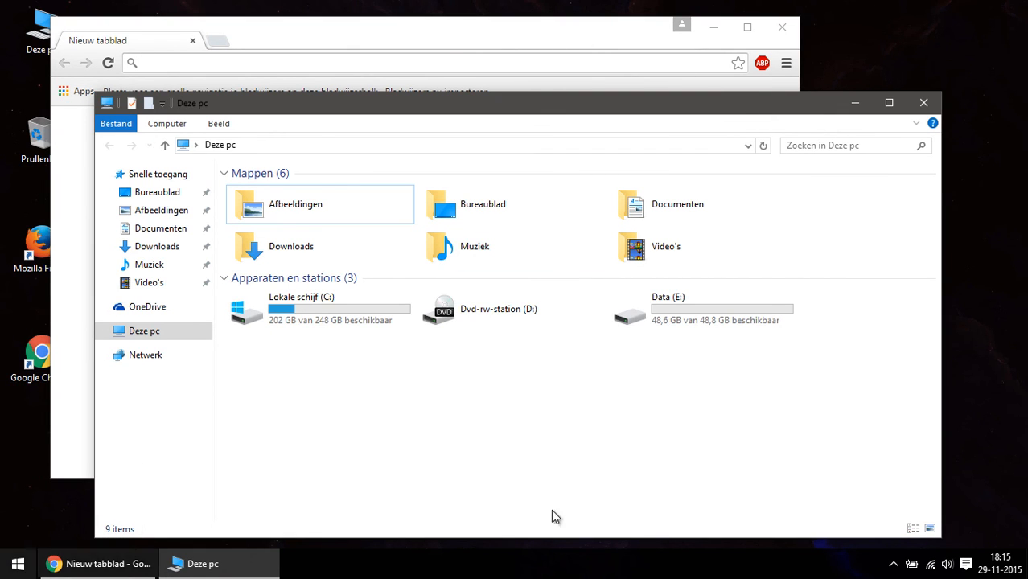
mouse_move(933, 95)
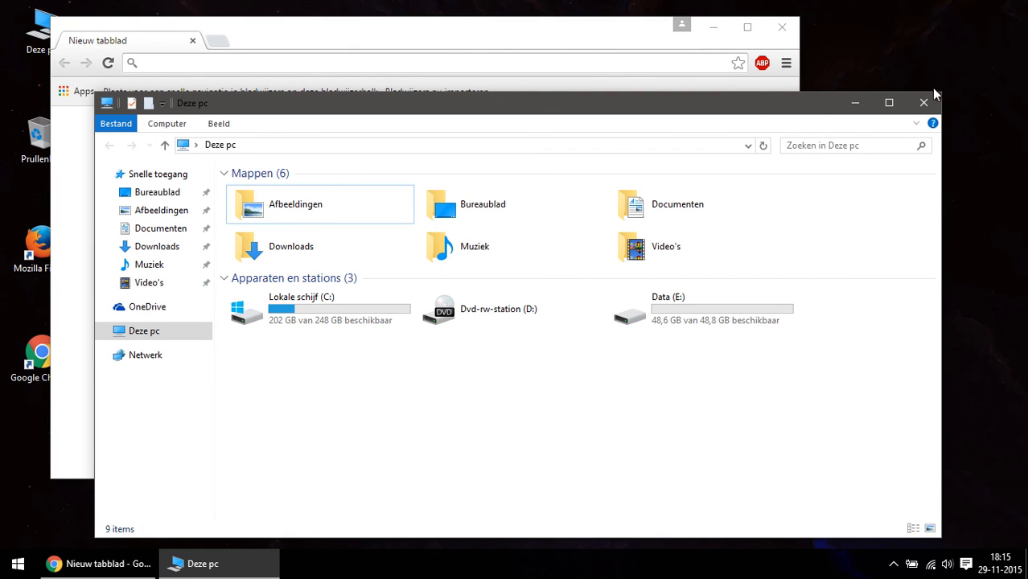